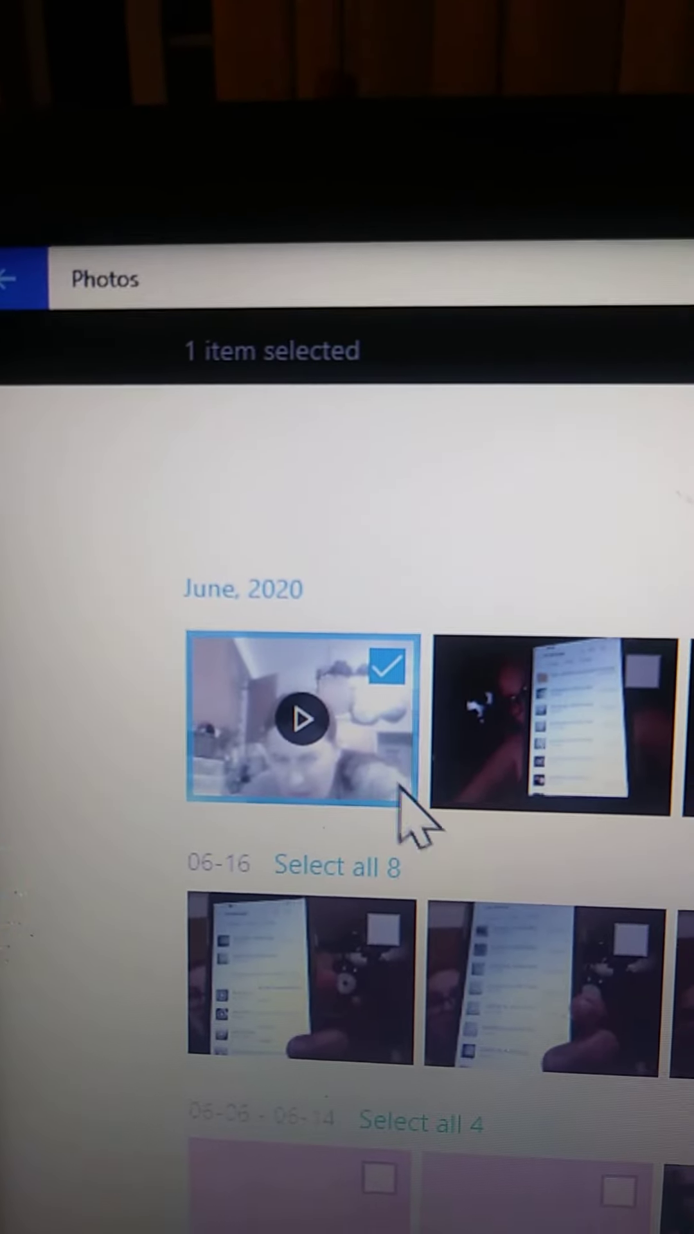
# Step: Show the context menu for the selected June 2020 video, revealing Delete and other actions
pyautogui.rightClick(299, 720)
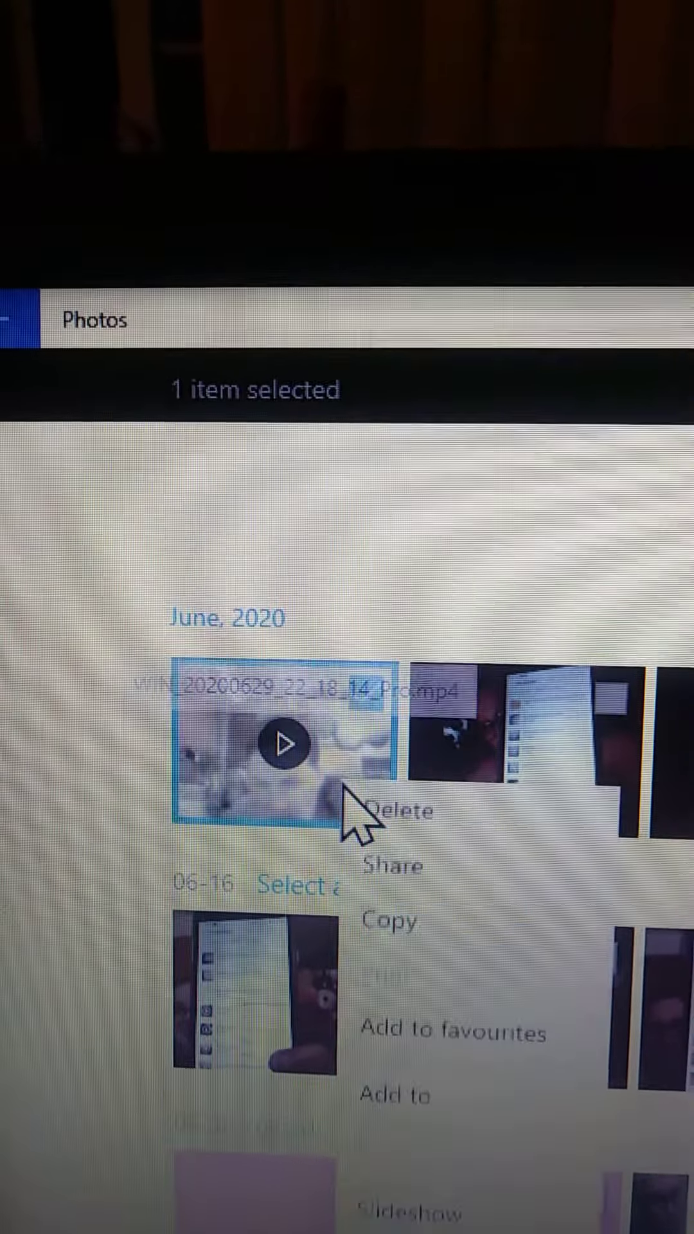